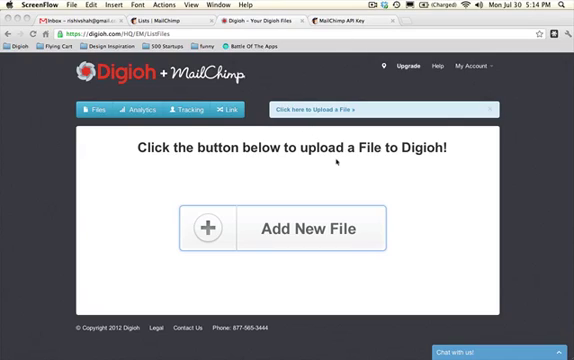
mouse_move(264, 170)
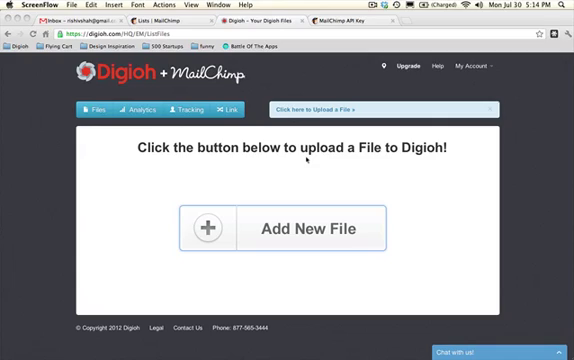
mouse_move(312, 228)
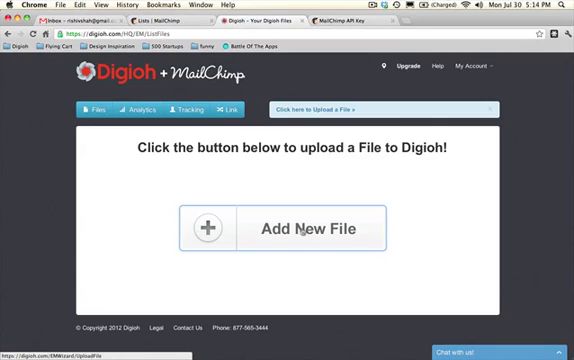
- Upload apple.txt to Digioh and continue with the default download and signup pages
click(300, 228)
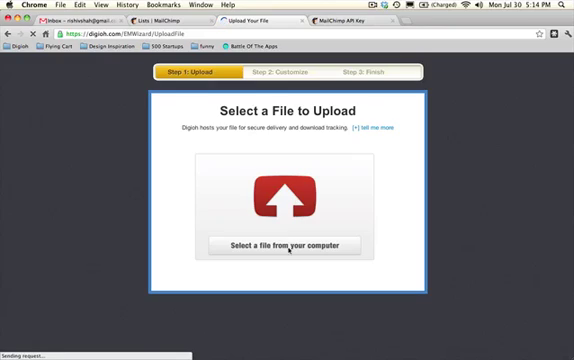
click(287, 245)
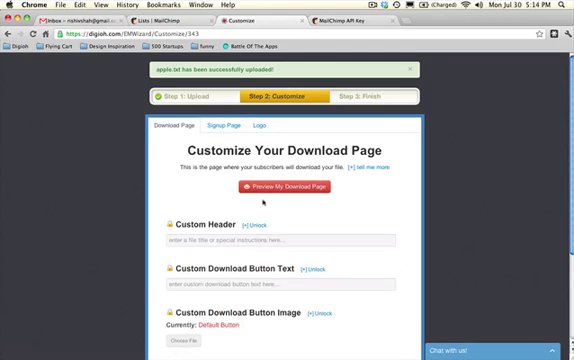
scroll(down, 3)
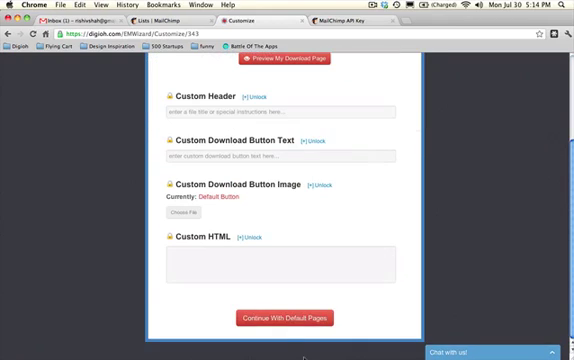
click(284, 318)
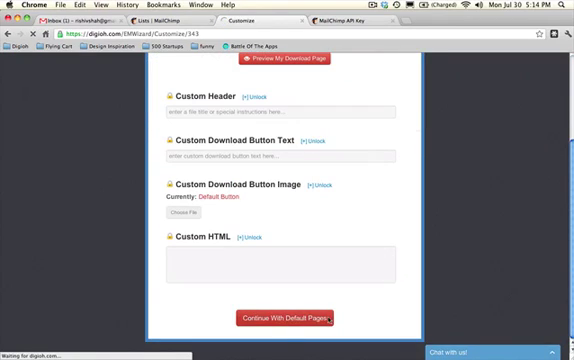
click(292, 318)
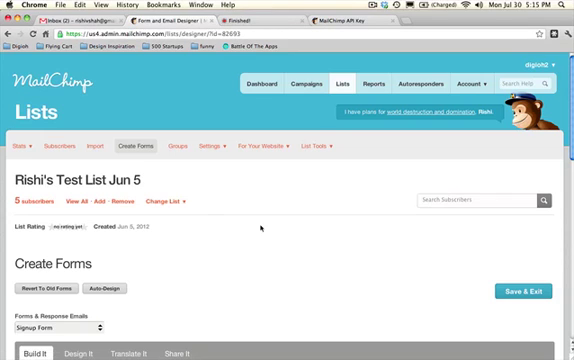
- Switch the test list's form designer to the Final Welcome Email
scroll(down, 3)
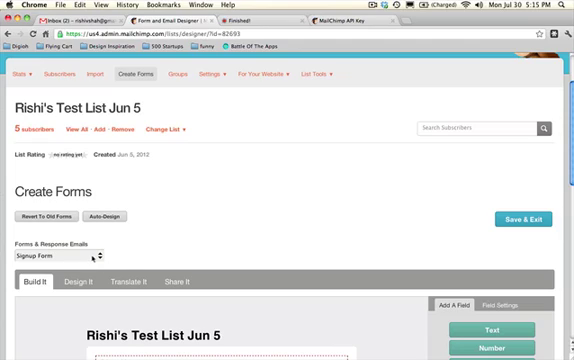
click(60, 253)
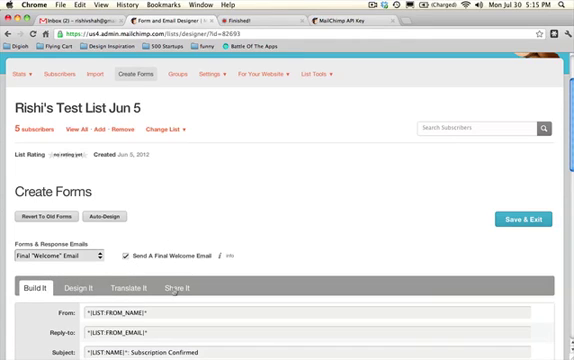
scroll(down, 3)
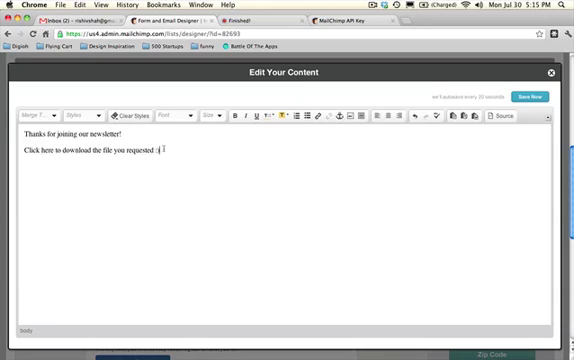
text(http://digioh.com/em/2343/343/7wyz879d4r?email=*|EMAIL|*)
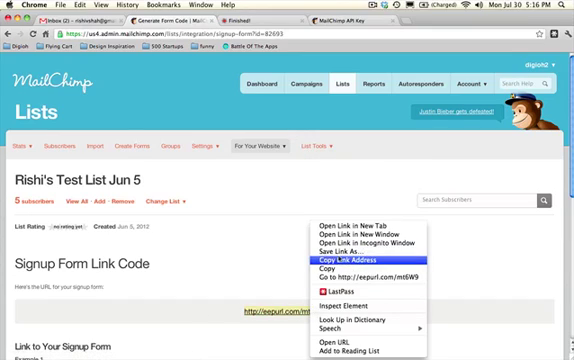
- Copy the eepurl signup form link address for Rishi's Test List Jun 5
click(352, 248)
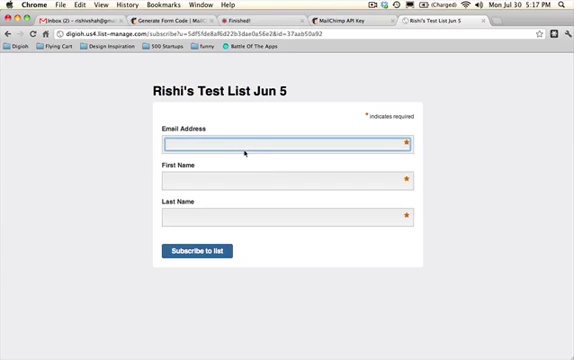
- Enter a test address beginning 'ri' and 'test11' in the signup form's email field
text(rishivshah+)
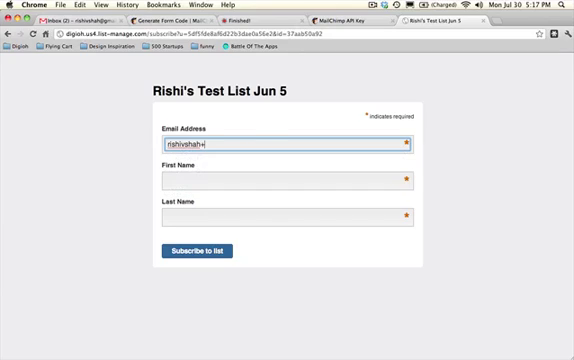
text(test11)
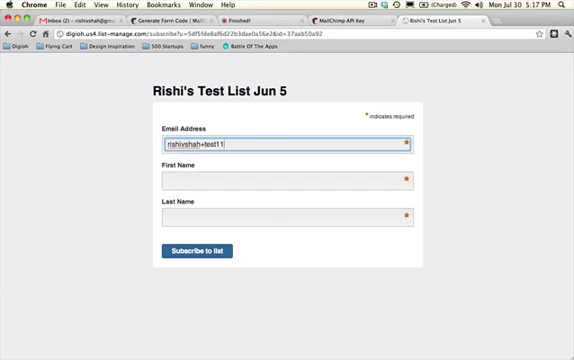